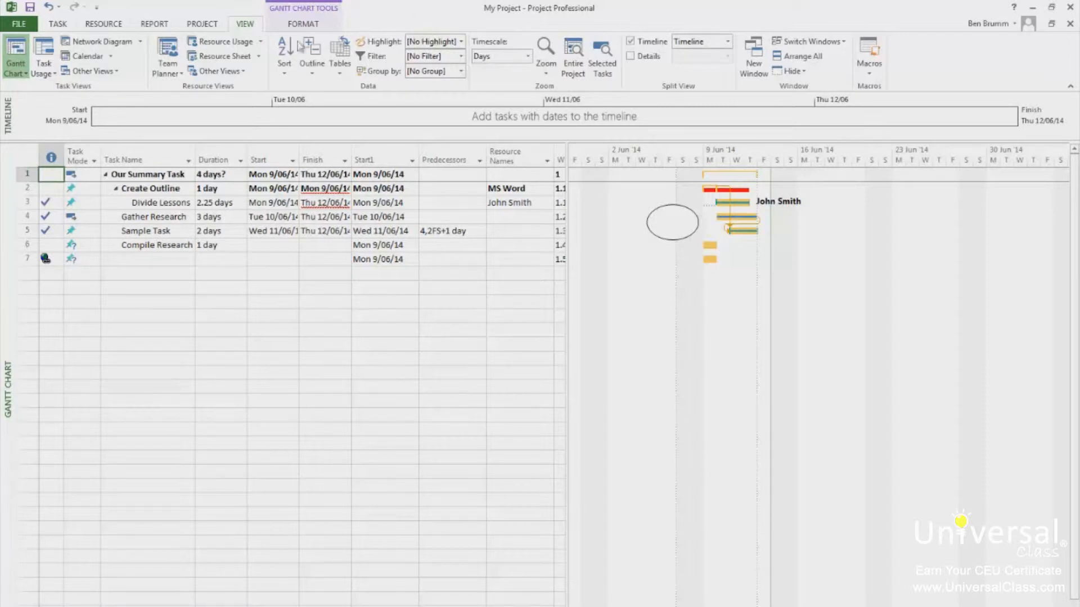
Step: Create a new blank project from the File menu
click(19, 23)
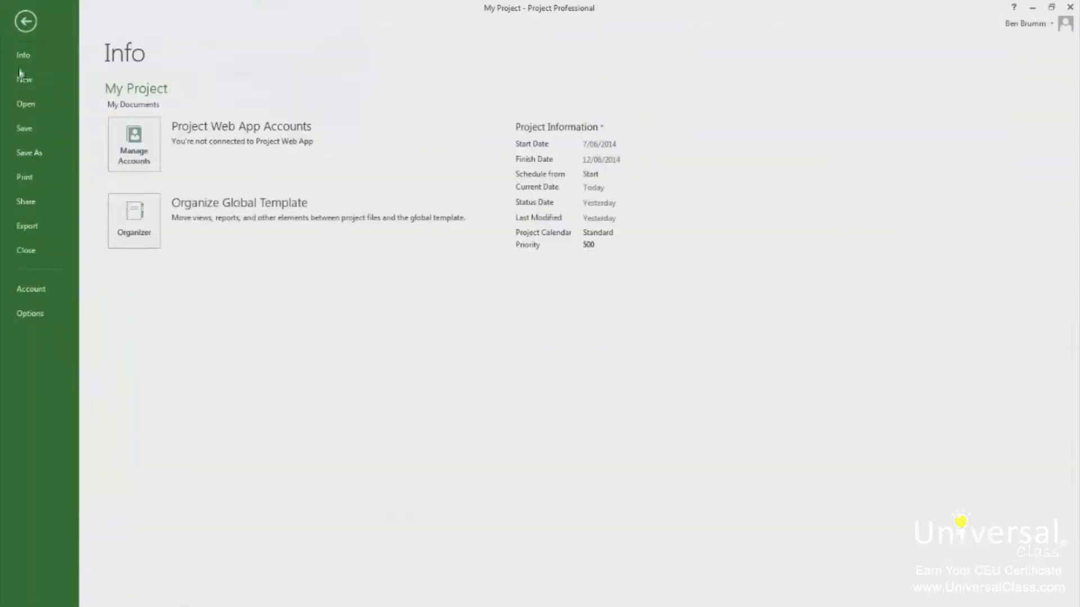
click(23, 79)
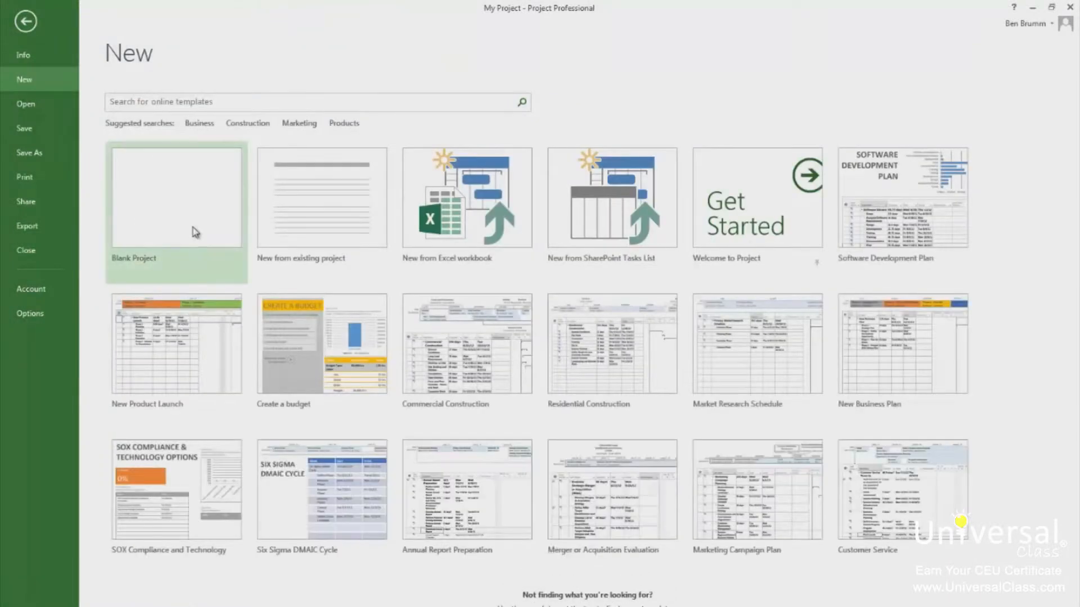
click(176, 200)
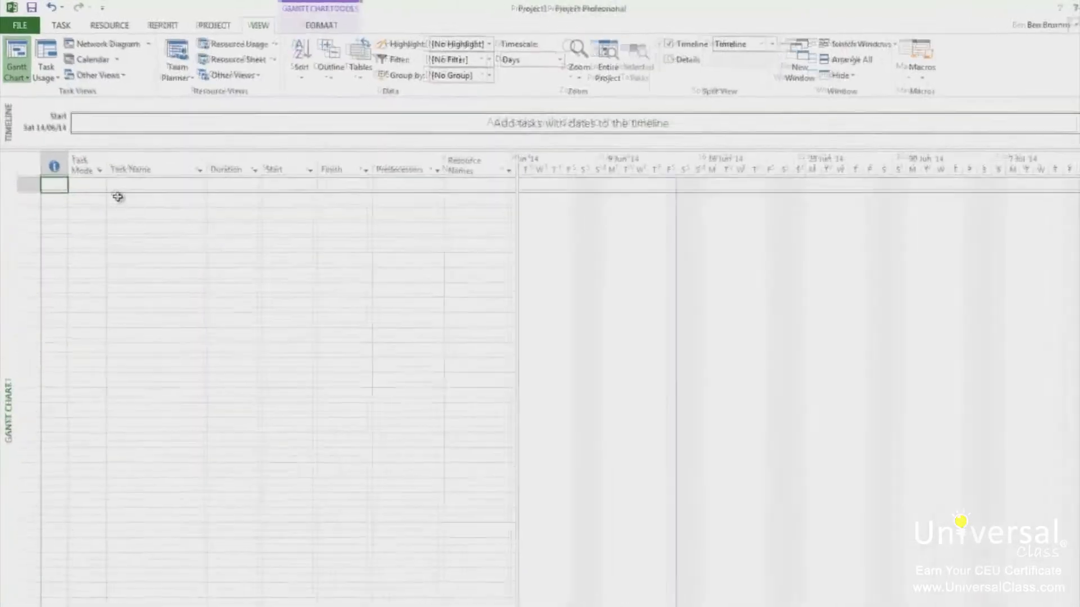
Step: Enter John, Mark and Peter as work resources on the Resource Sheet
click(327, 82)
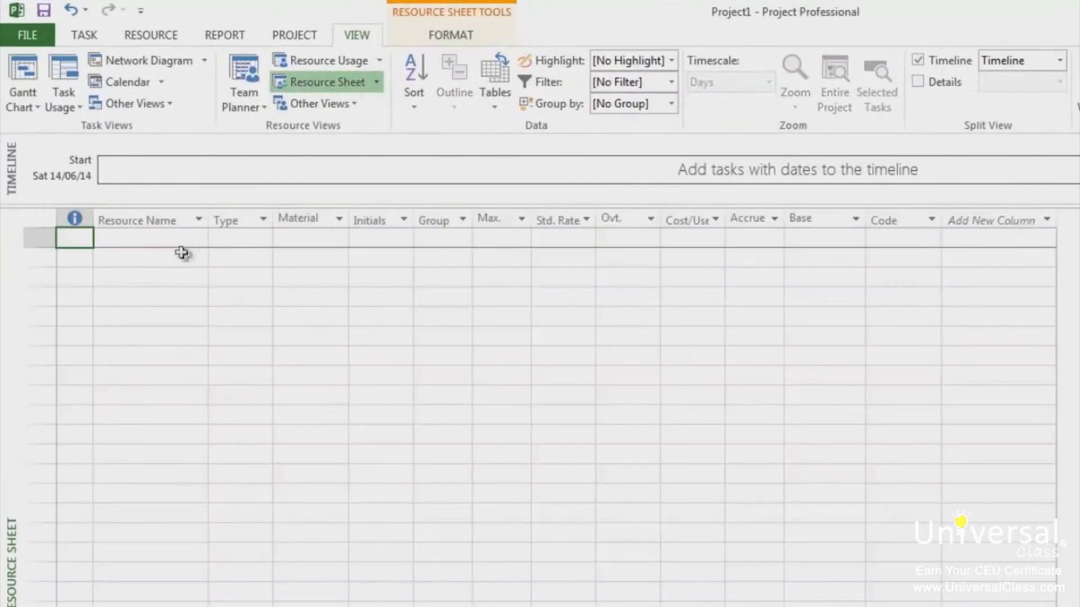
click(149, 237)
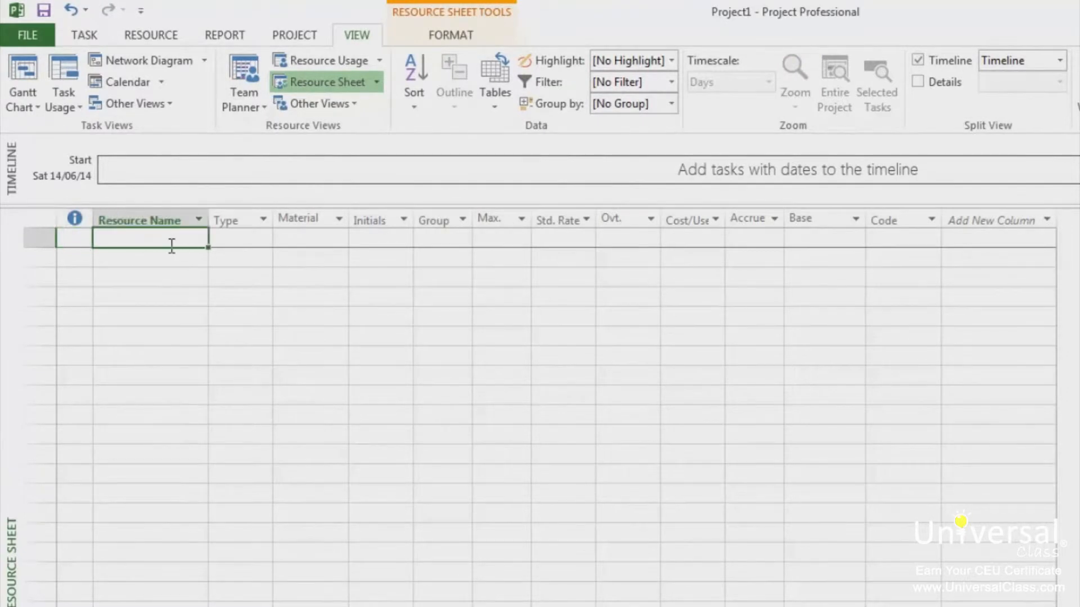
text(John)
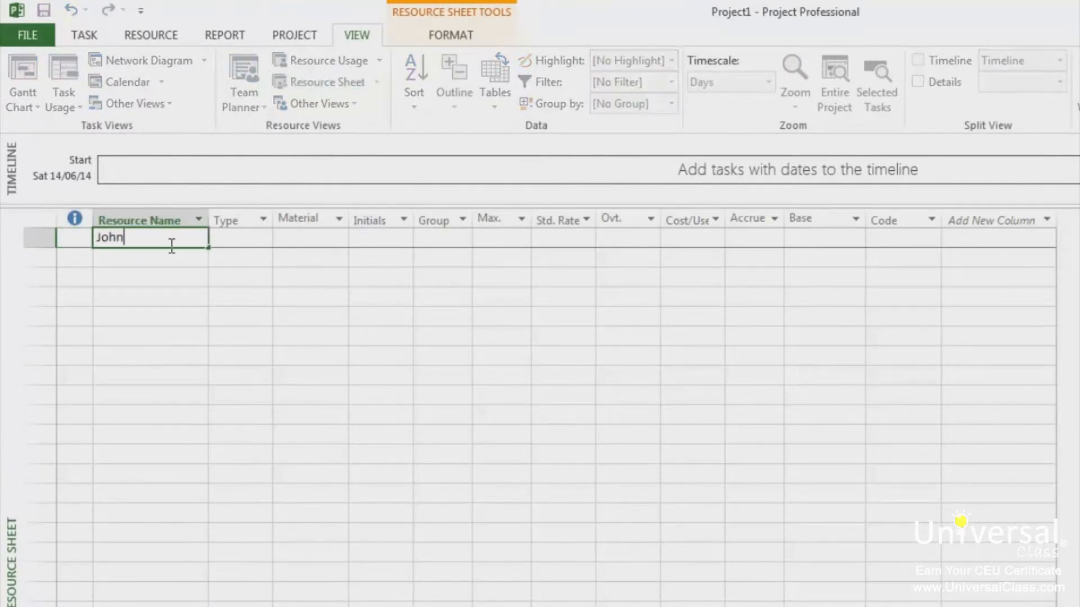
text(Peter)
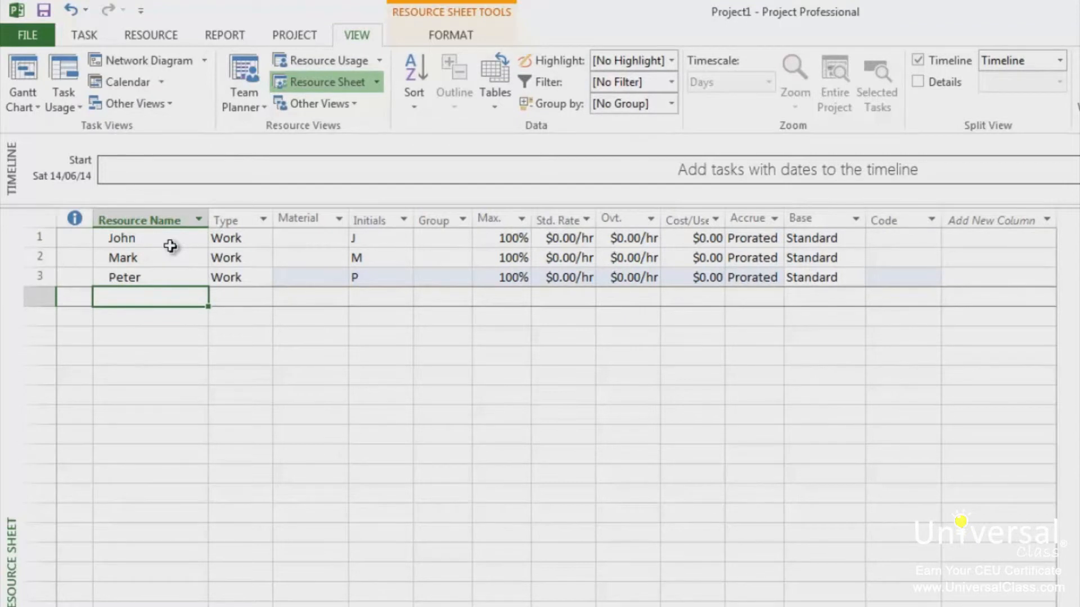
Step: Save the resource project under the name Pool via Save As
click(27, 34)
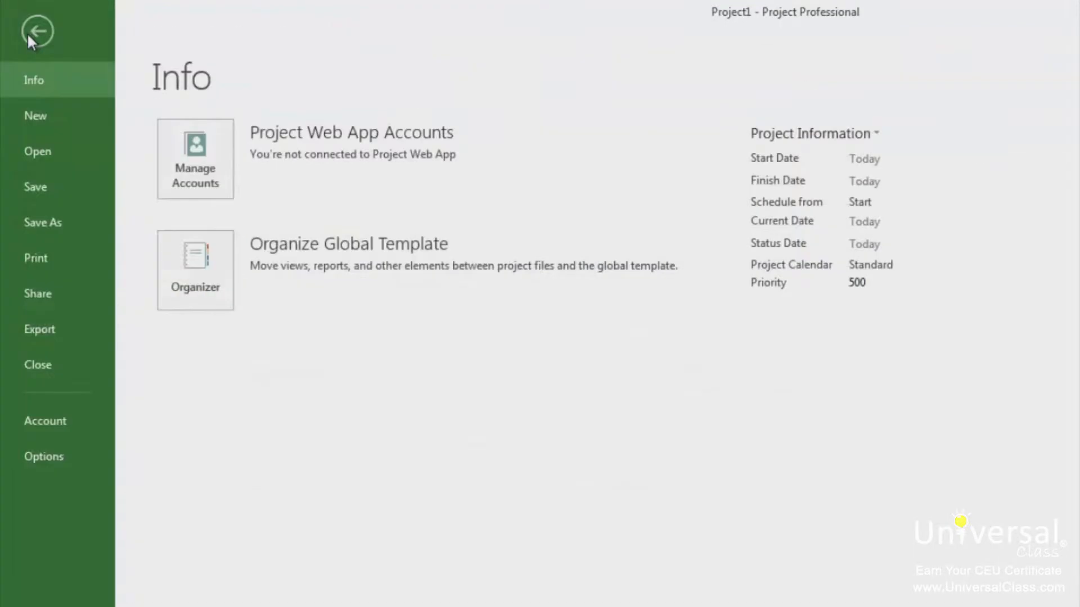
click(42, 222)
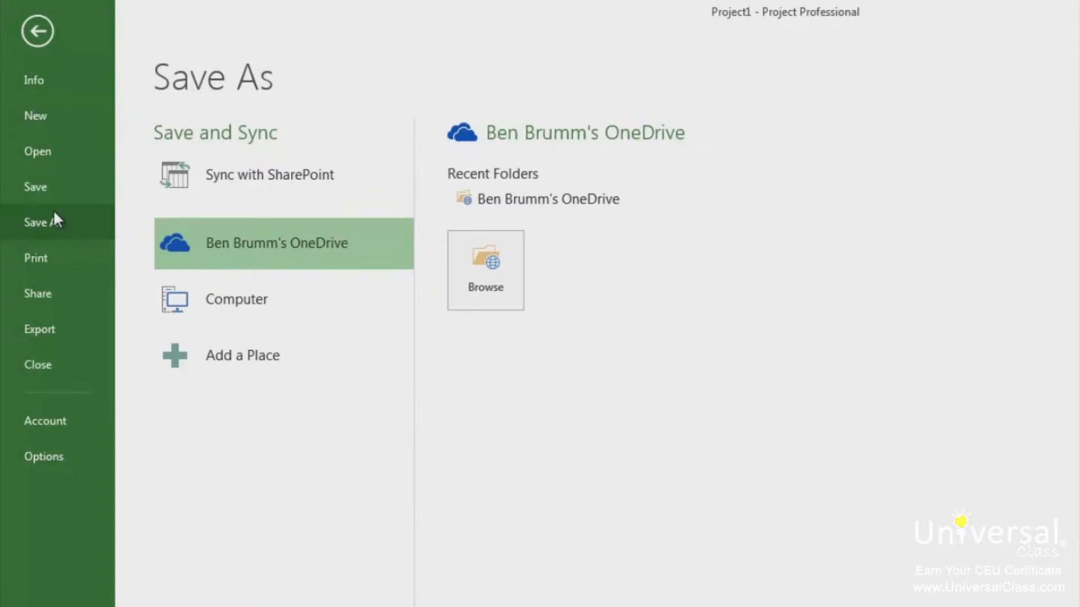
mouse_move(548, 199)
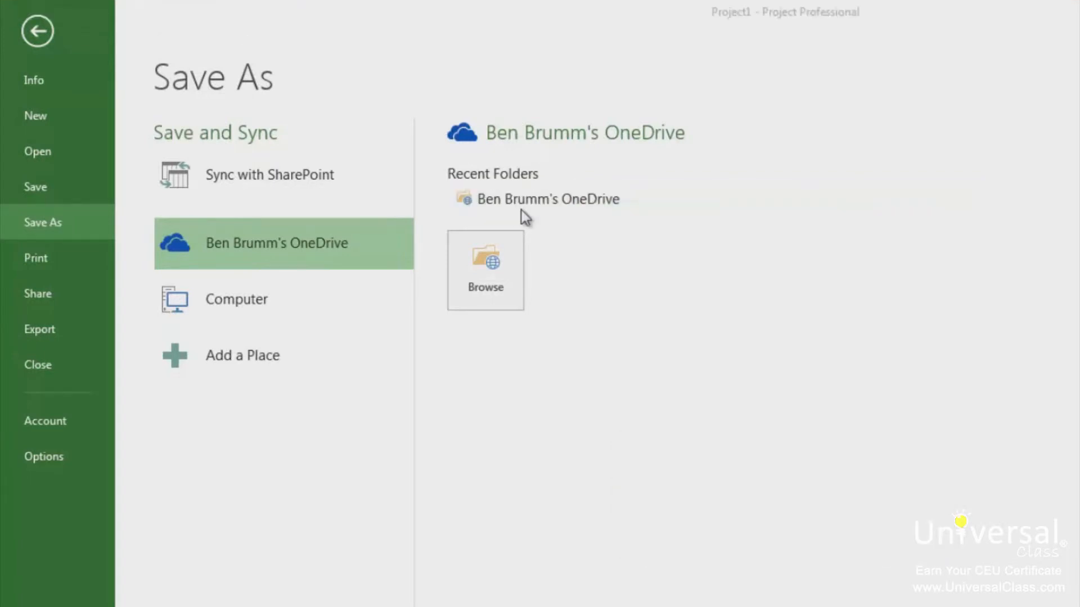
click(484, 269)
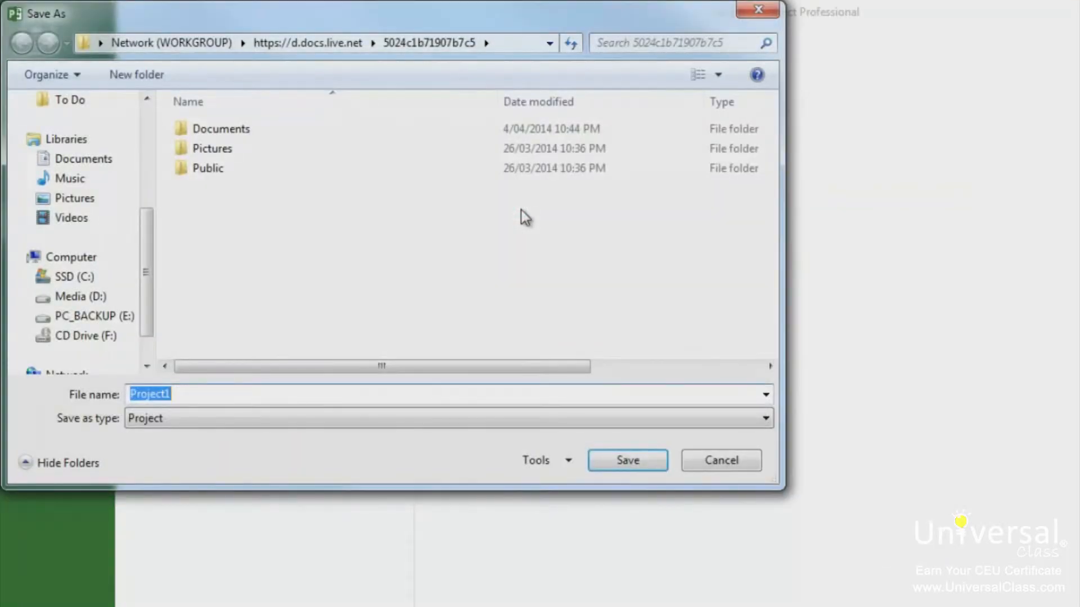
text(Pool)
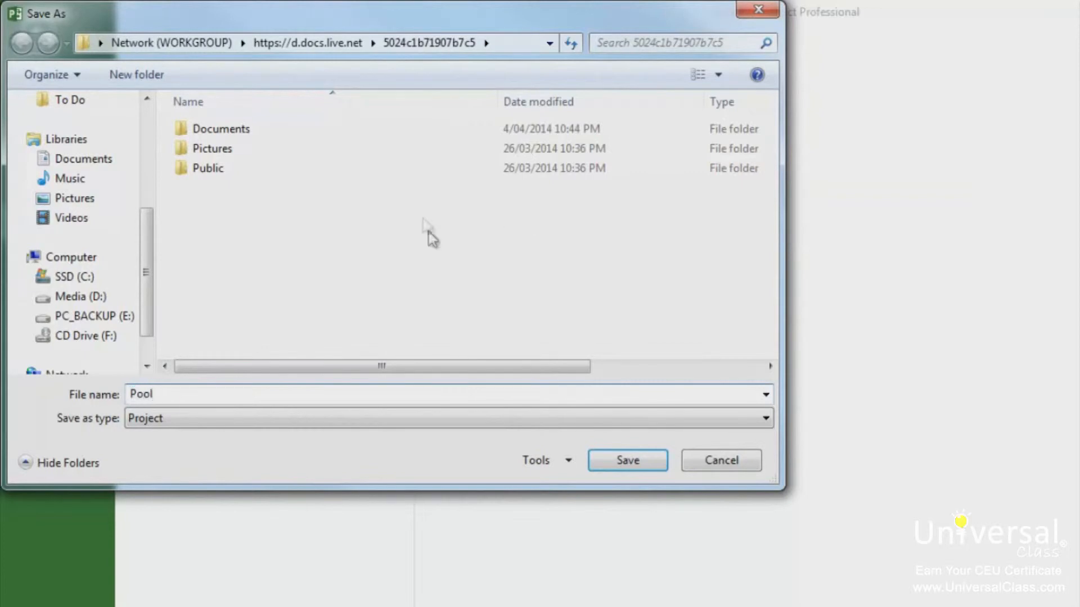
click(721, 460)
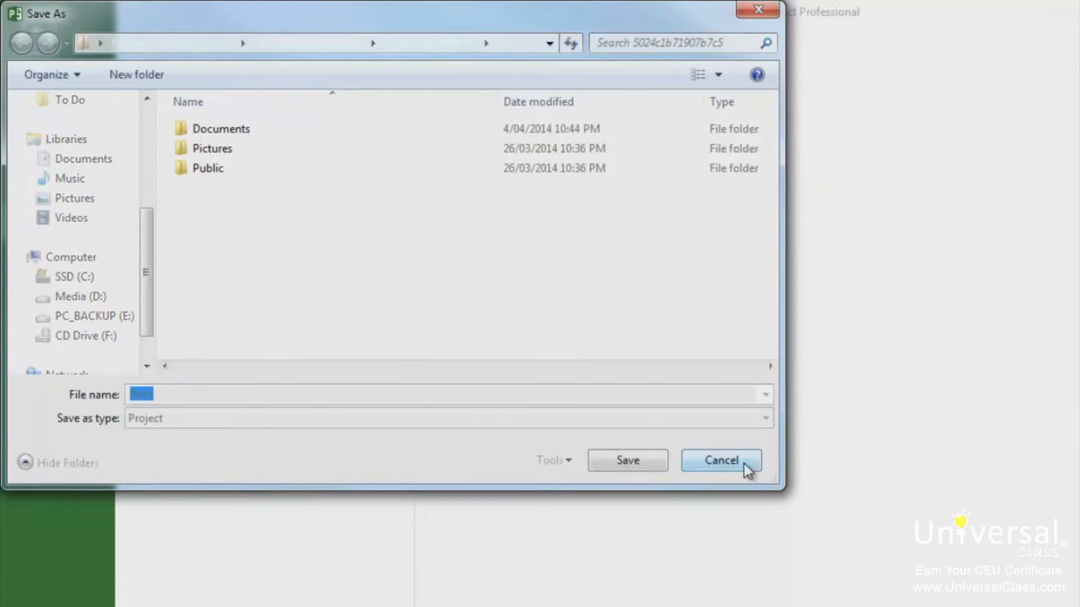
click(721, 460)
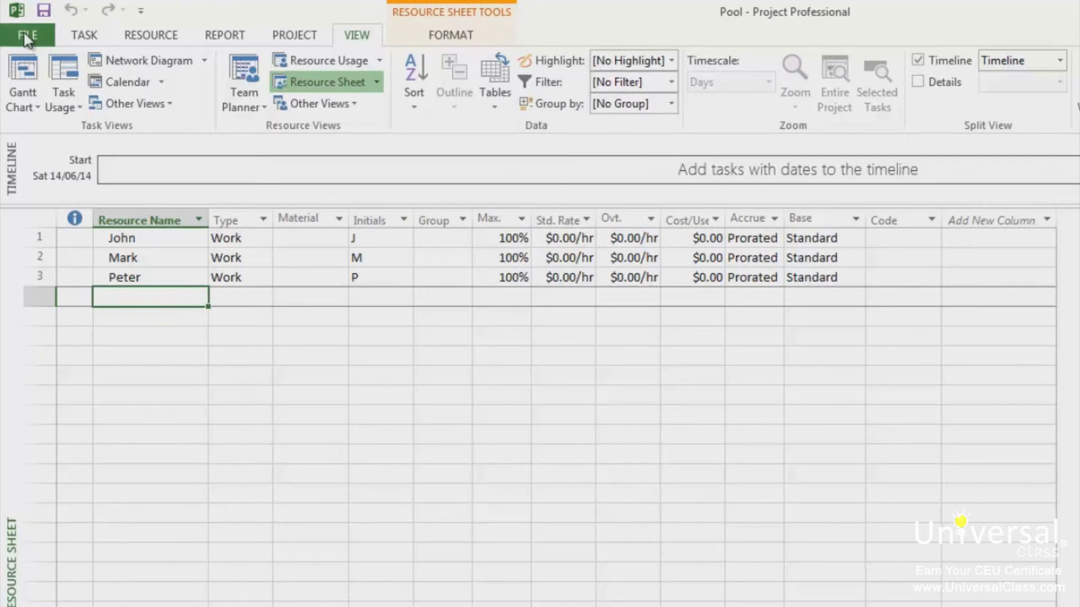
Step: Share resources into My Project from the Pool file, with the sharer taking precedence
click(26, 35)
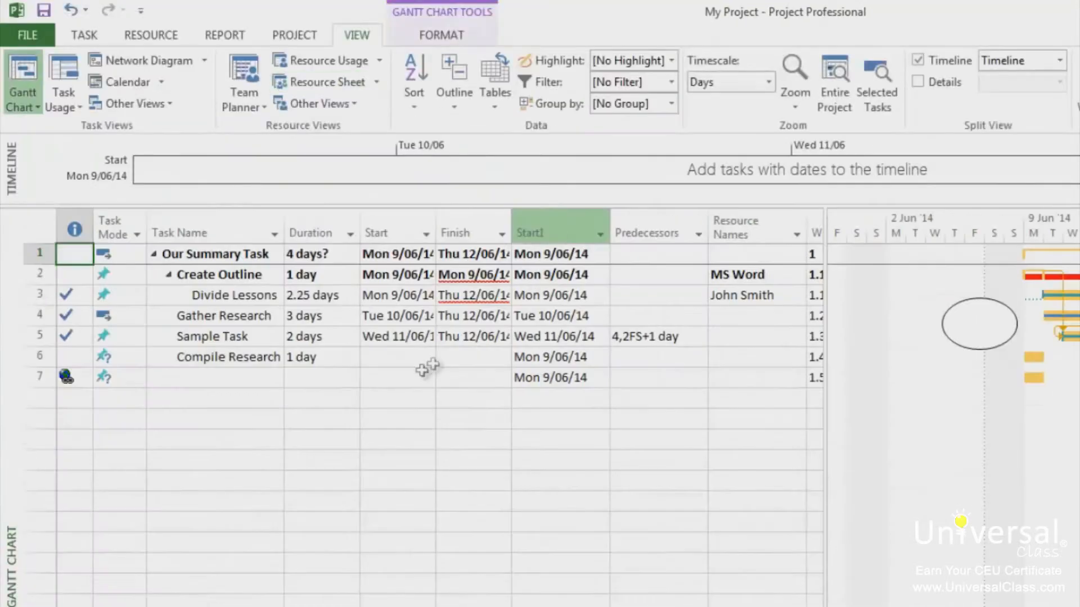
click(151, 35)
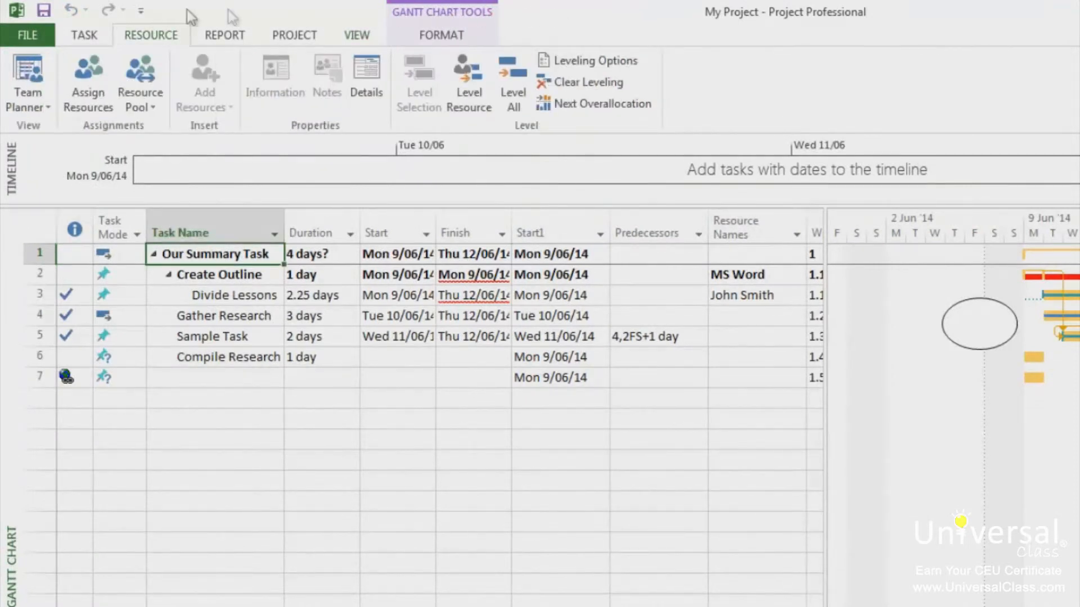
click(139, 82)
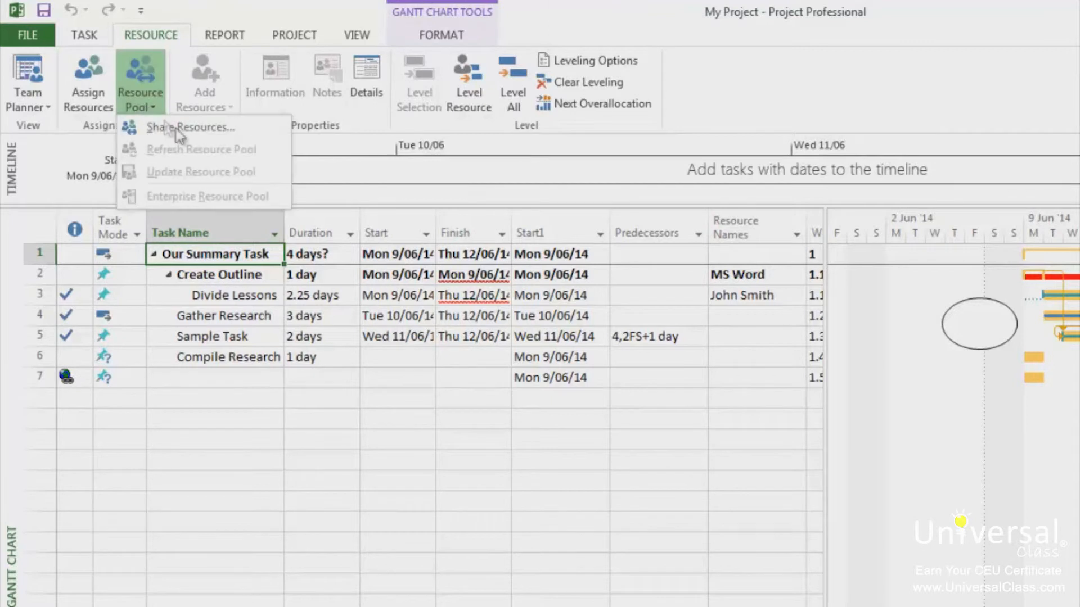
click(192, 127)
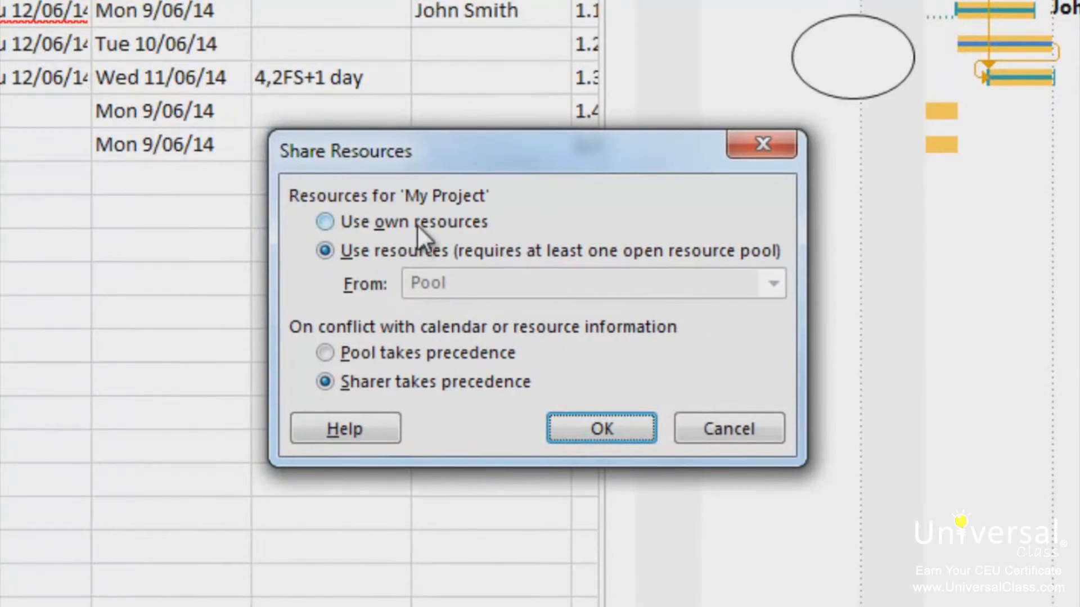
mouse_move(434, 265)
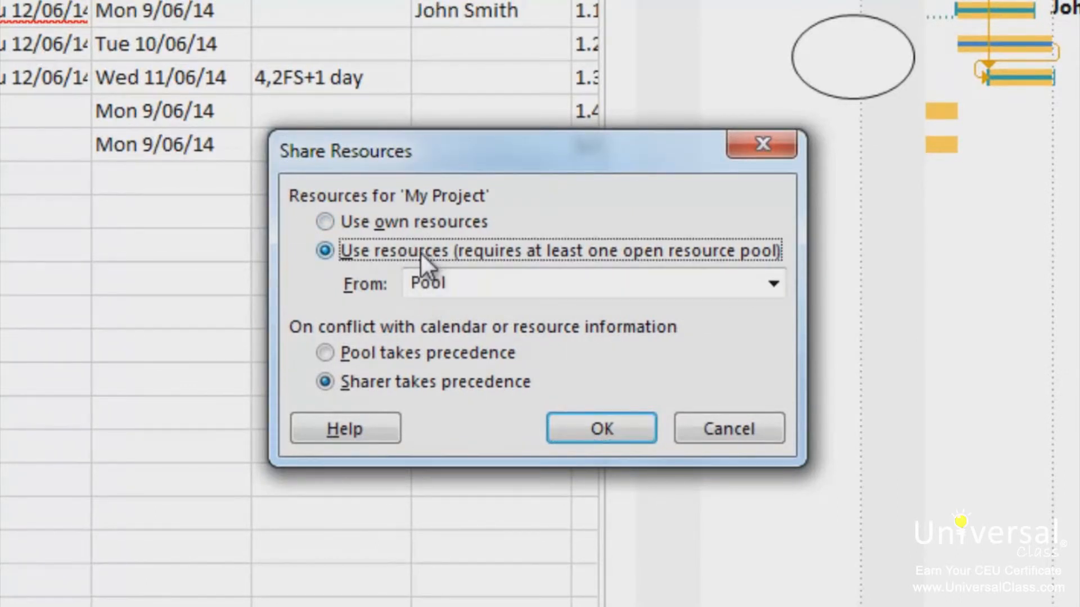
click(585, 283)
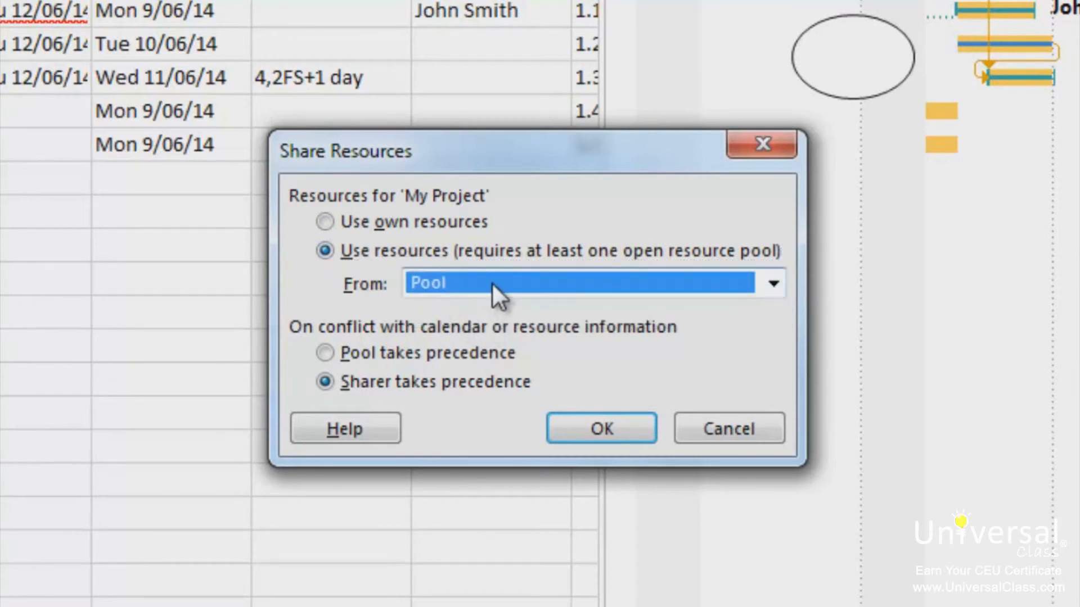
mouse_move(483, 296)
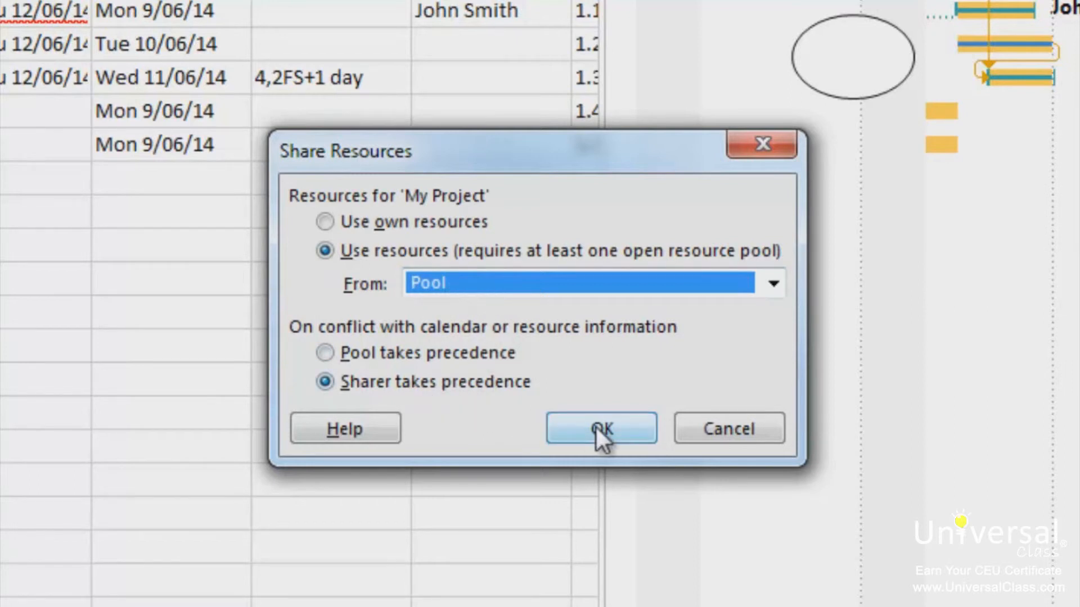
click(599, 428)
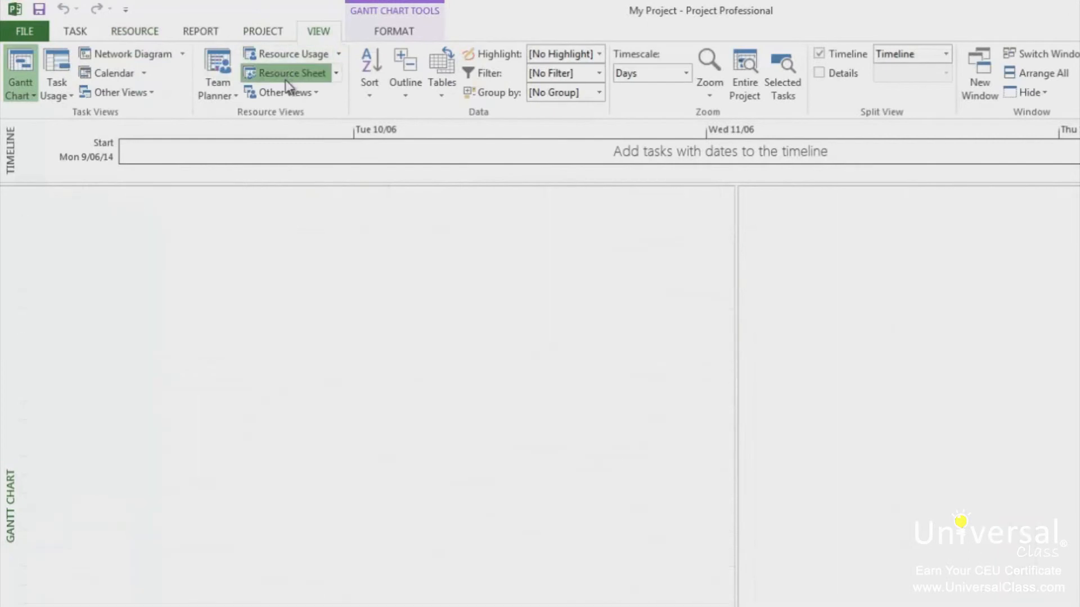
Step: Show the Resource Sheet with pooled John, Mark and Peter, and review the Resource Pool options
click(289, 73)
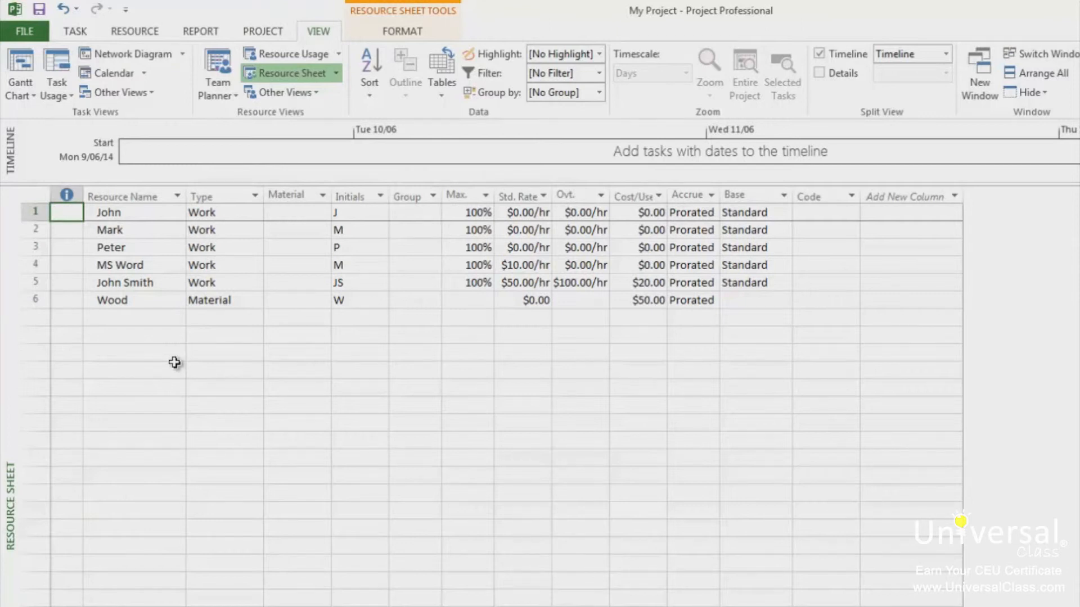
click(134, 31)
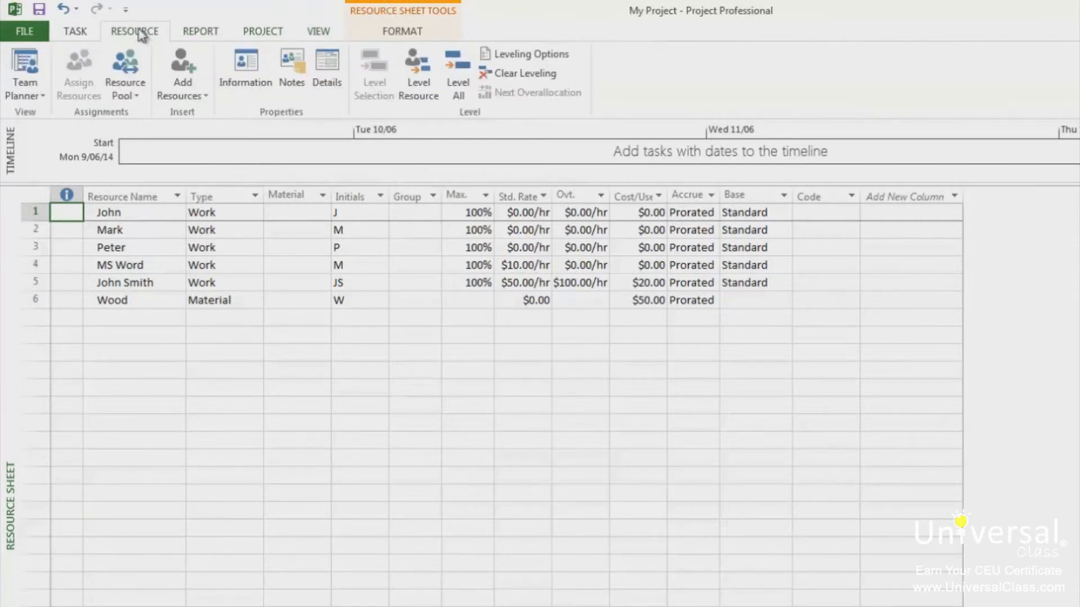
click(125, 72)
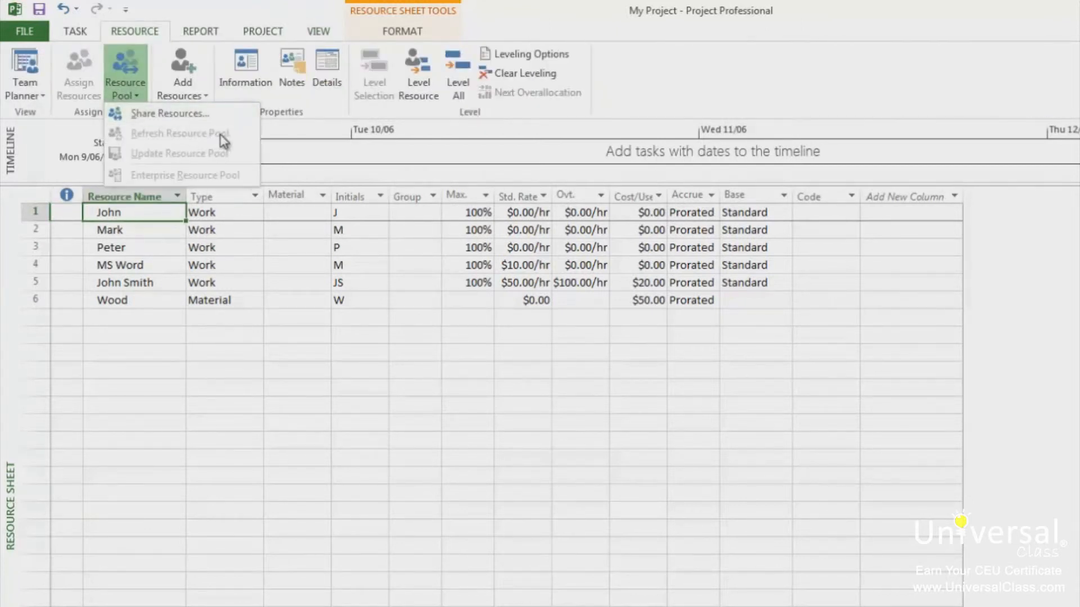
mouse_move(593, 110)
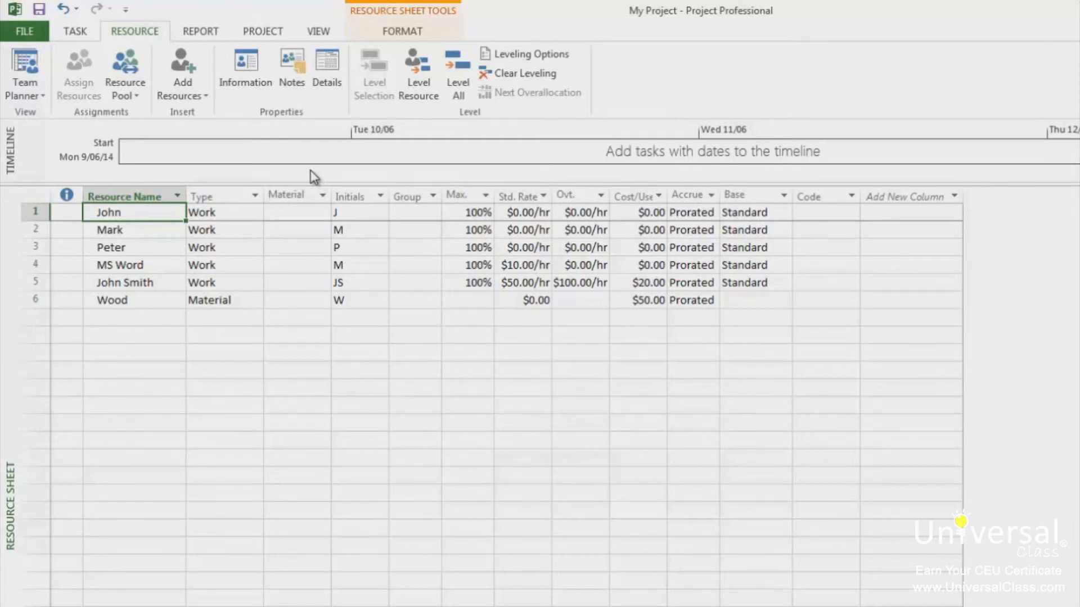
click(318, 31)
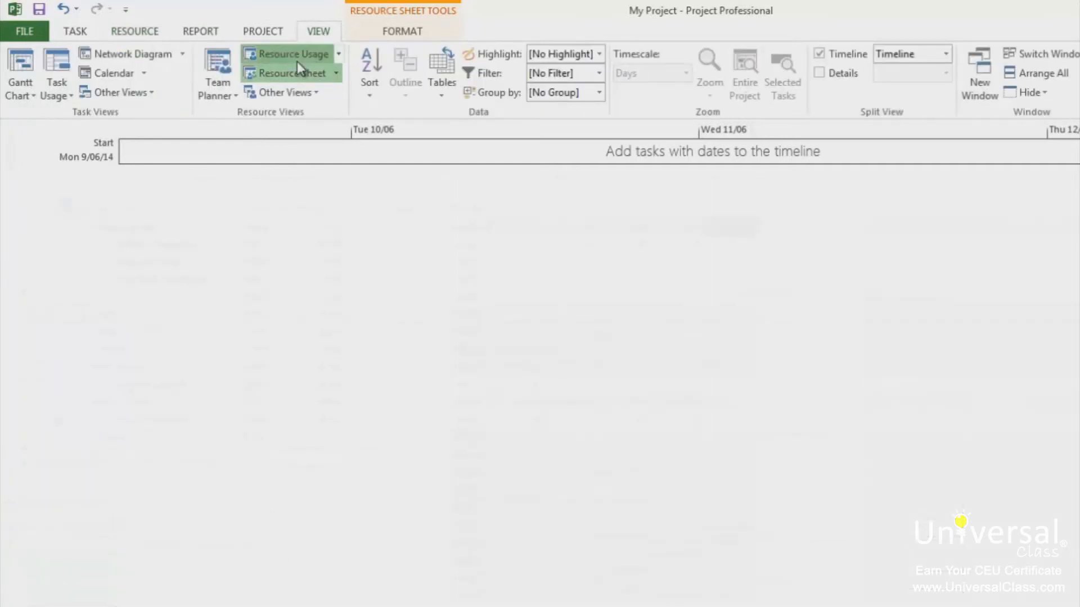
Step: Switch to Resource Usage to review each resource's assigned tasks and daily hours
click(292, 53)
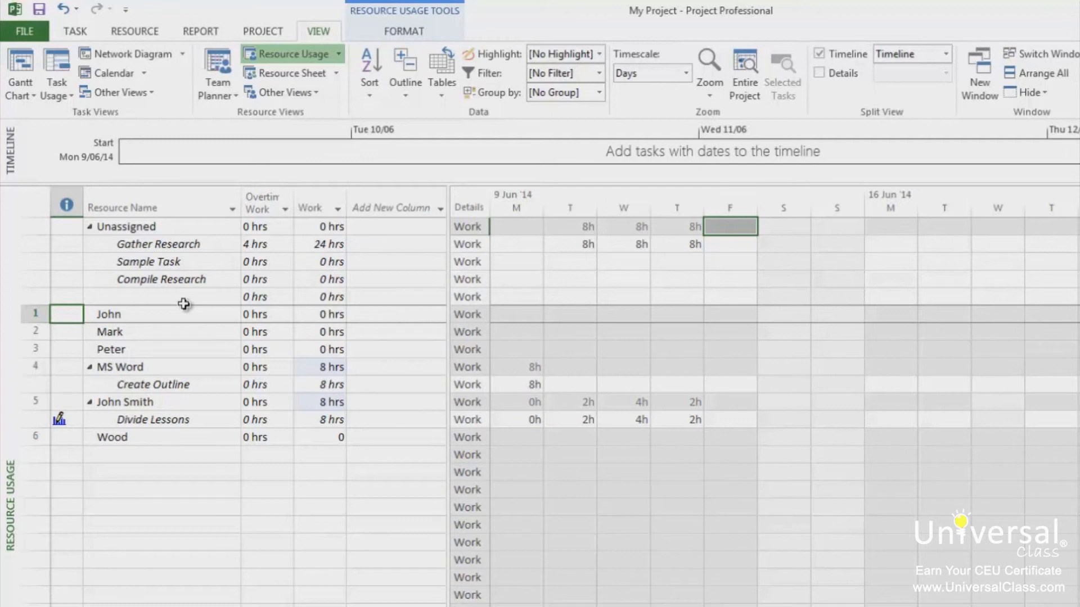
mouse_move(222, 244)
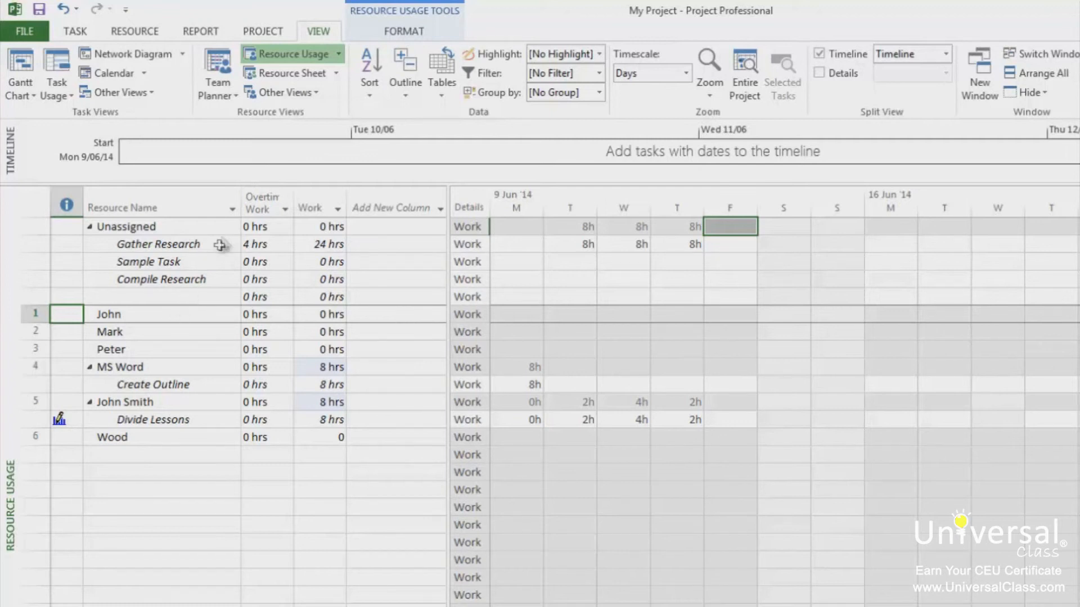
click(134, 32)
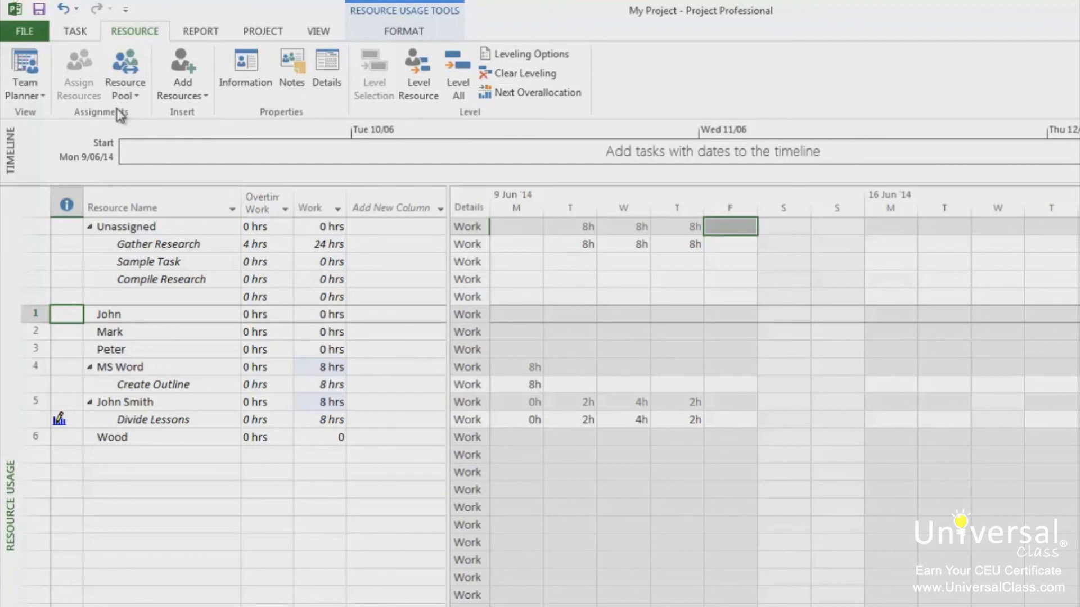
mouse_move(327, 29)
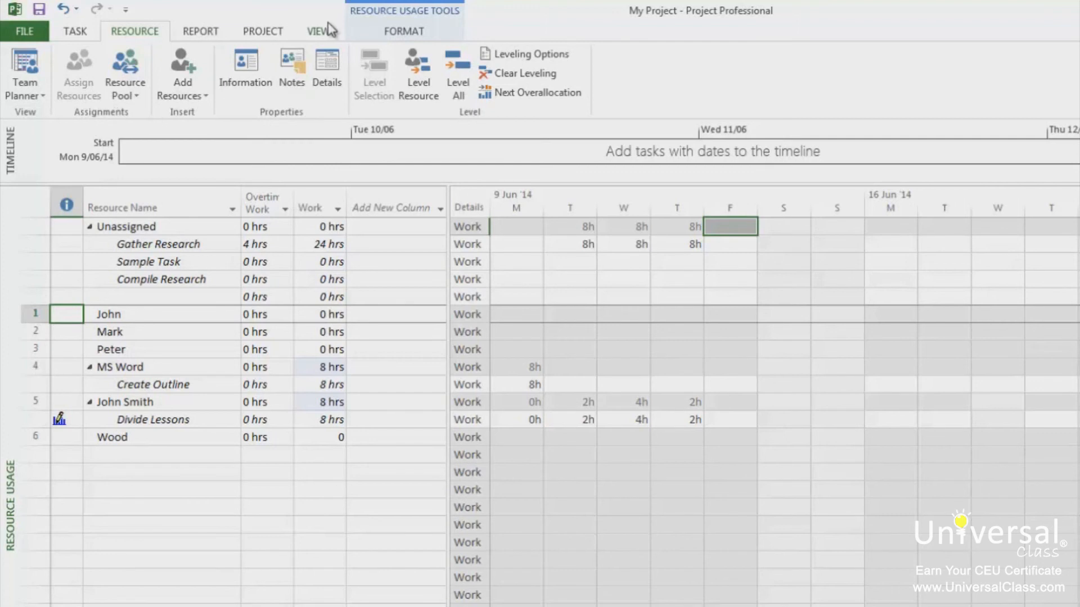
mouse_move(324, 40)
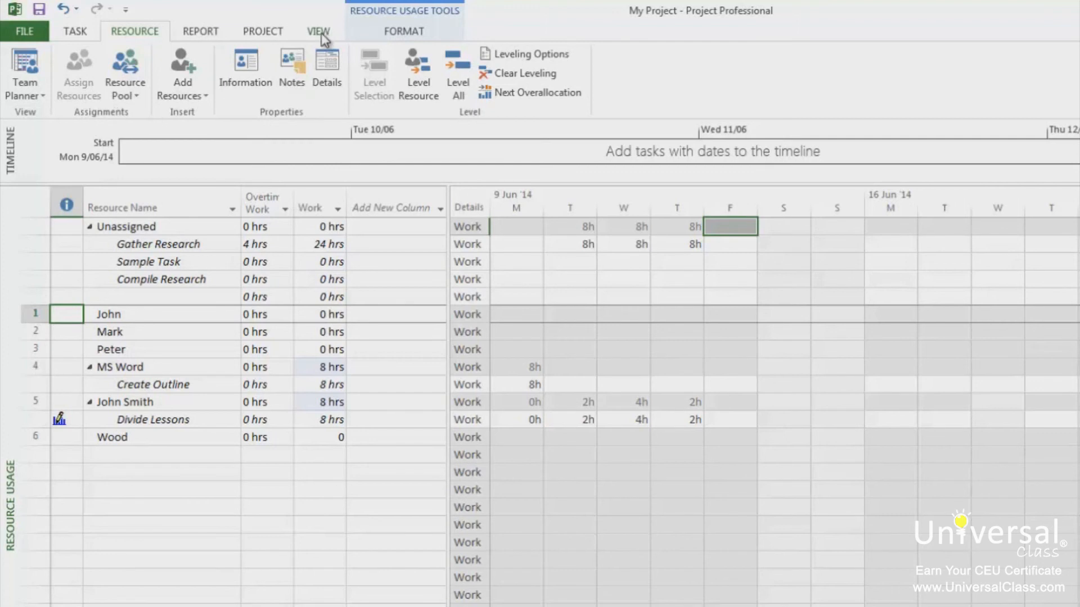
Step: Return to the Gantt Chart, select the empty row and start inserting a subproject
click(317, 31)
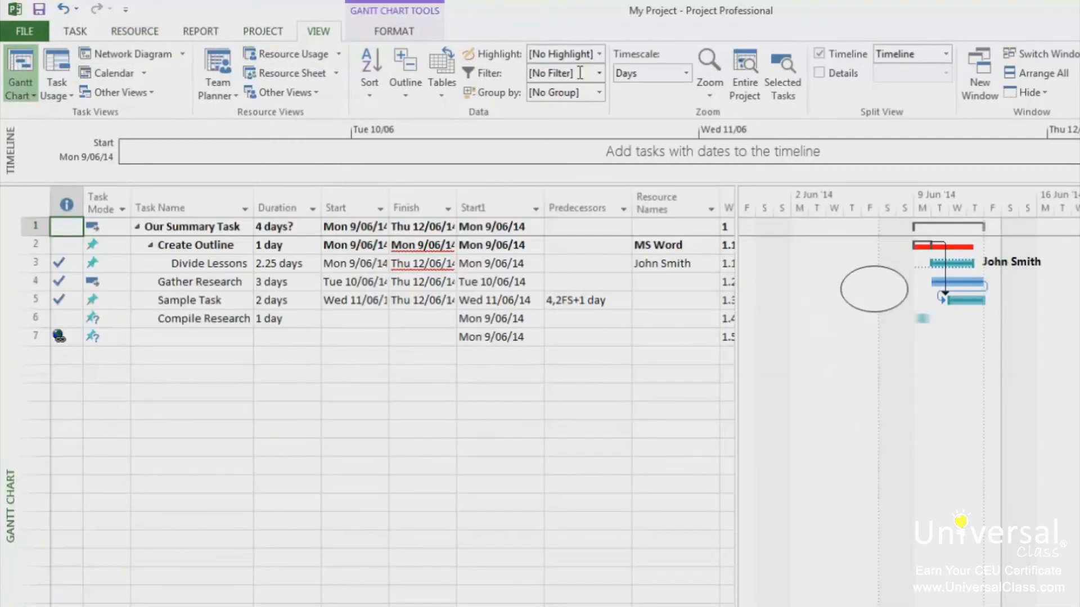
click(200, 318)
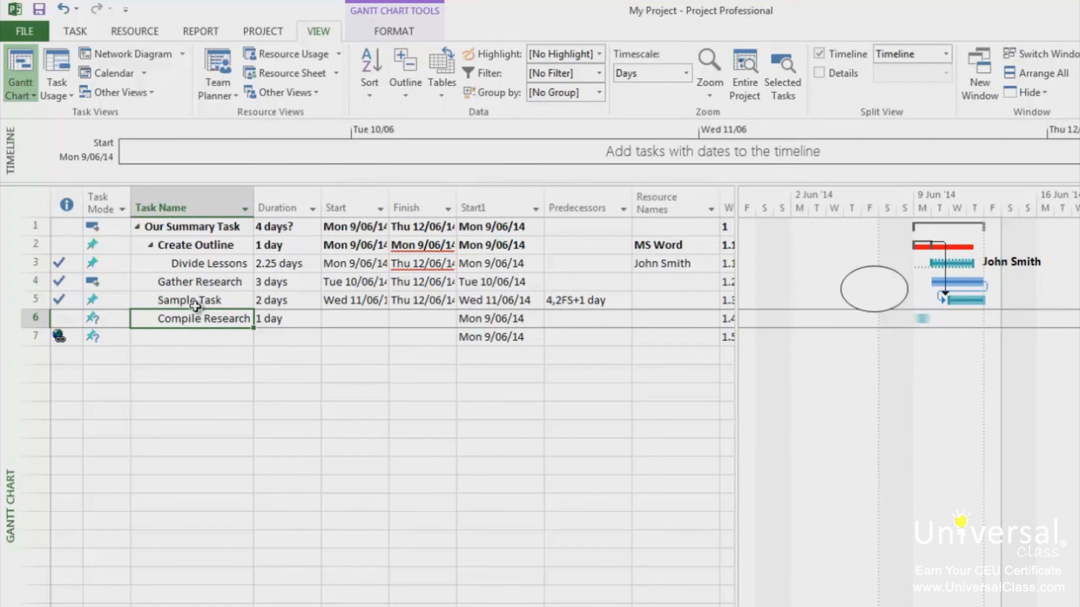
mouse_move(192, 349)
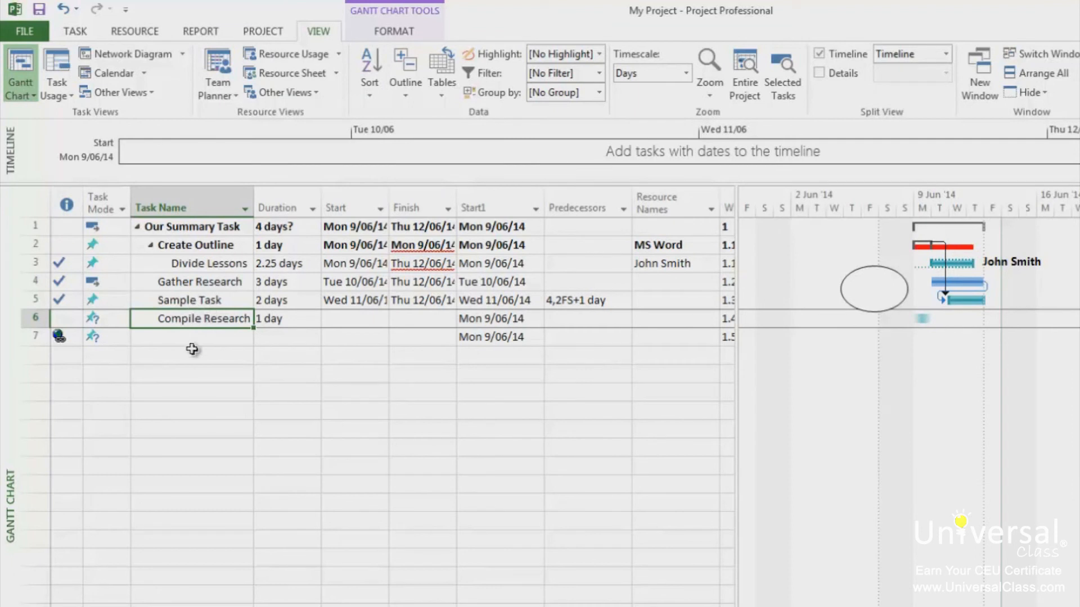
click(192, 336)
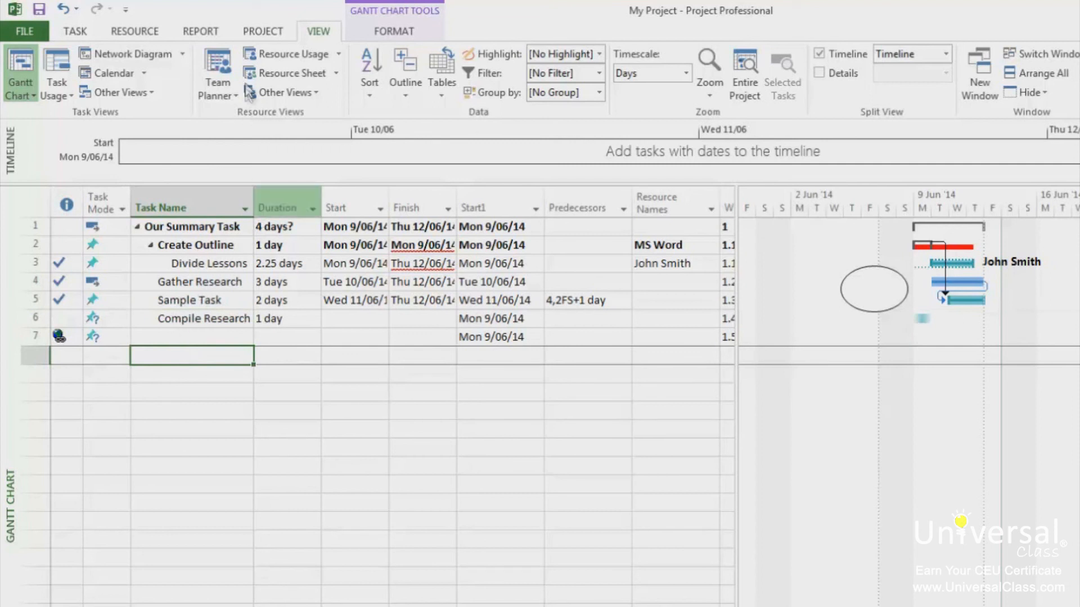
click(262, 32)
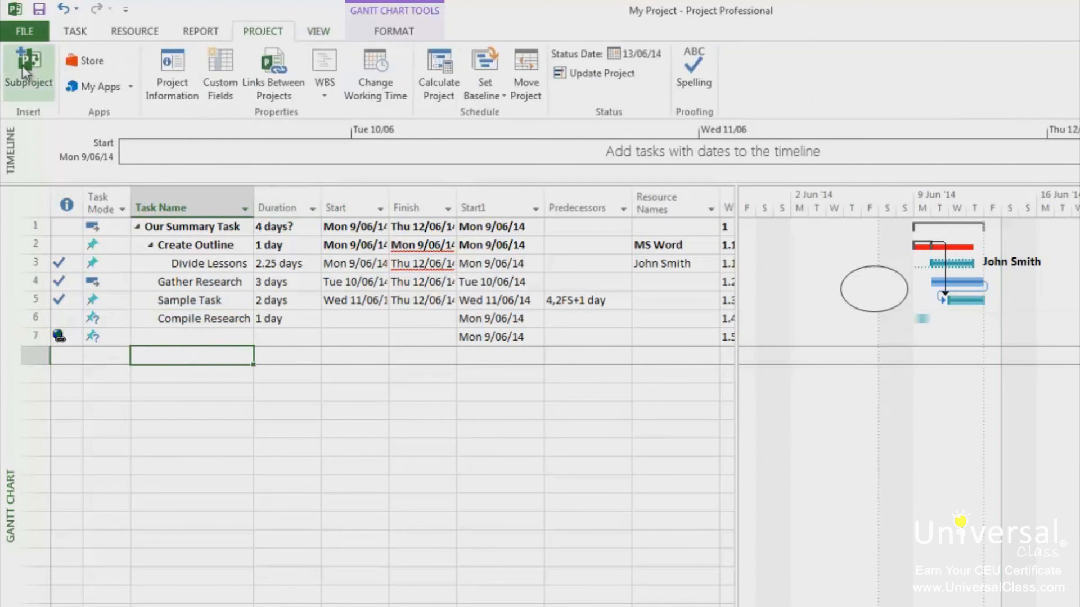
click(29, 72)
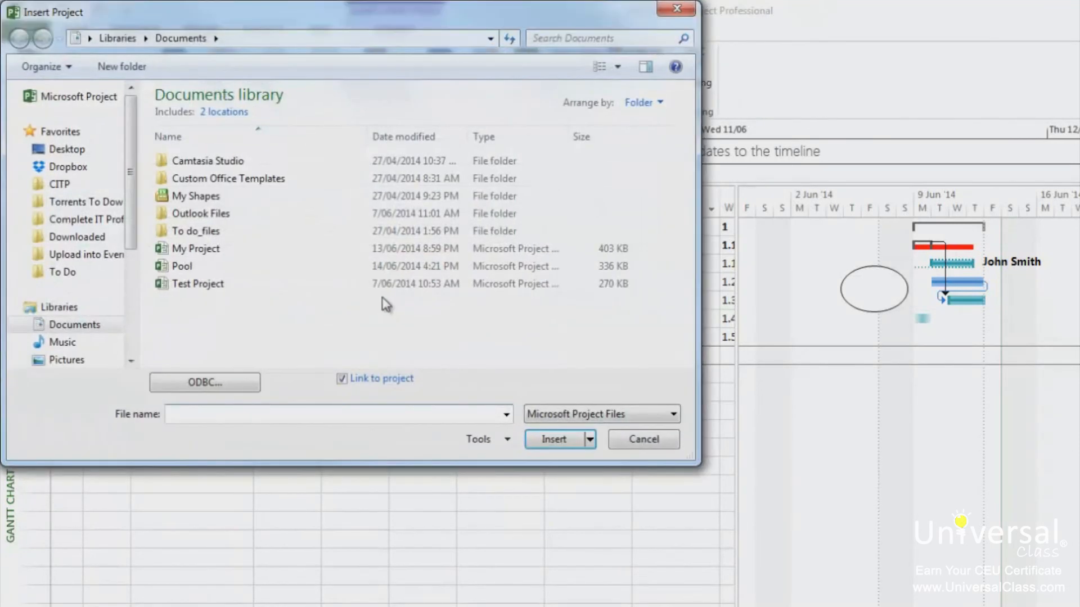
mouse_move(337, 302)
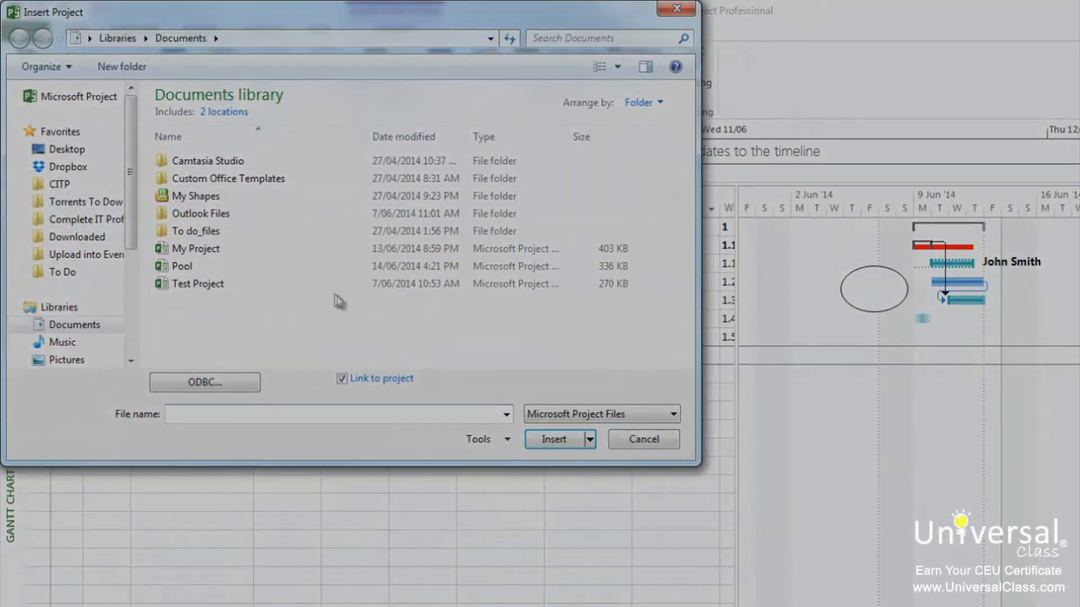